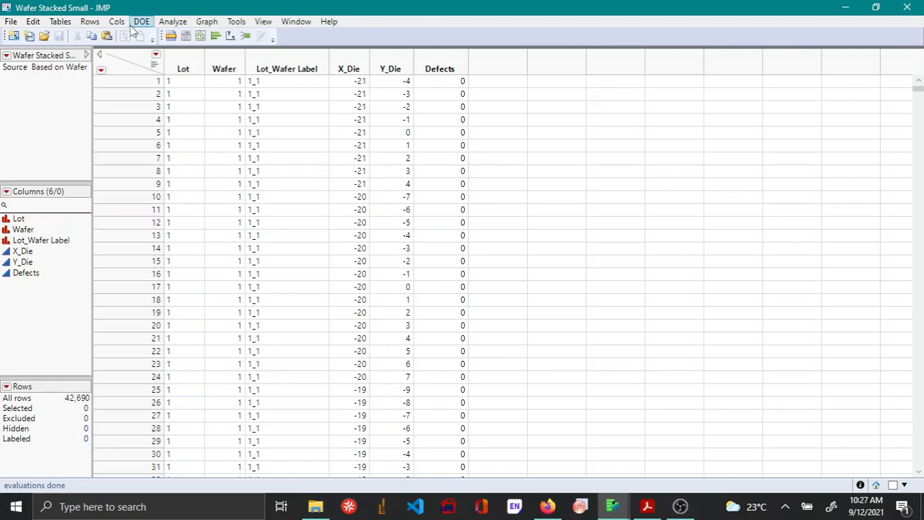
- Start a blank Graph Builder on the Wafer Stacked Small table and maximize it
{"action": "left_click", "coordinate": [205, 22]}
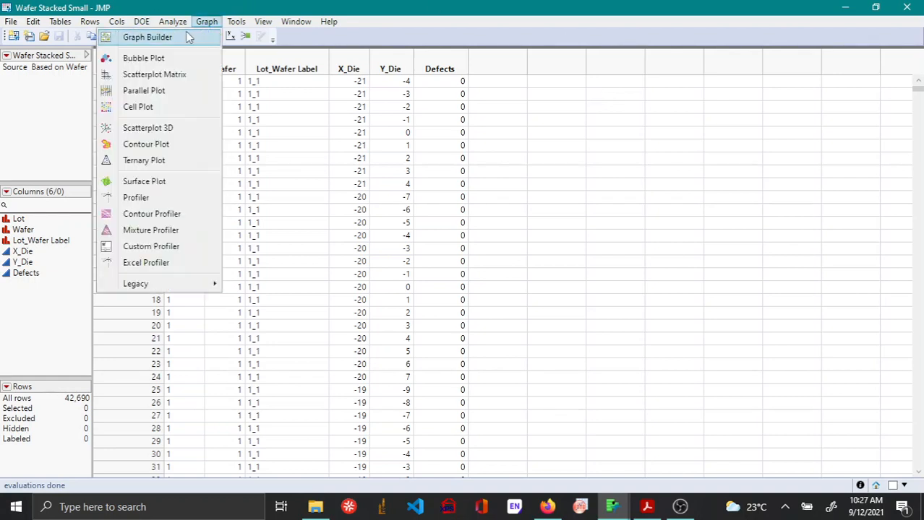
{"action": "left_click", "coordinate": [146, 38]}
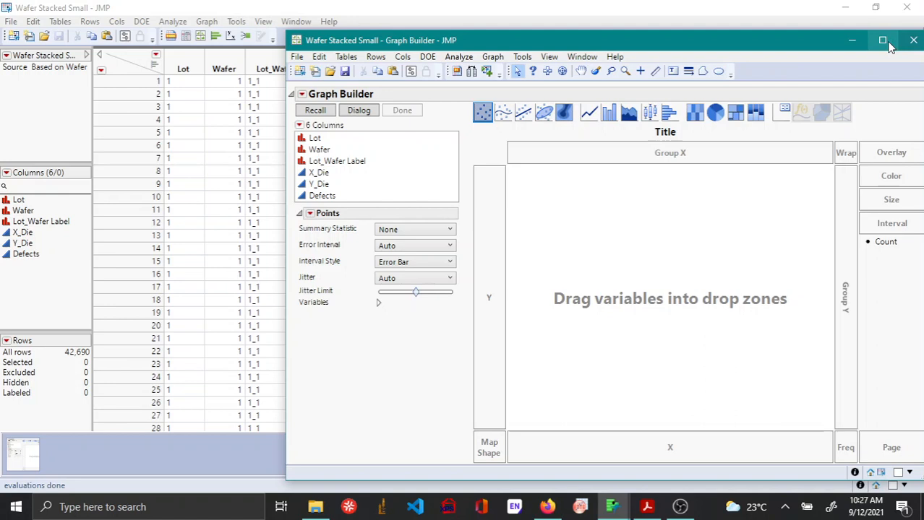
{"action": "left_click", "coordinate": [881, 40]}
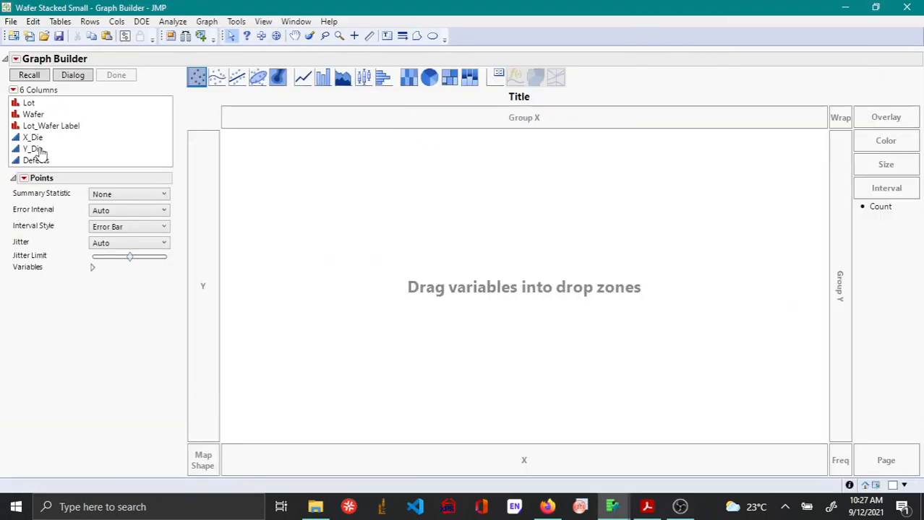
{"action": "mouse_move", "coordinate": [39, 136]}
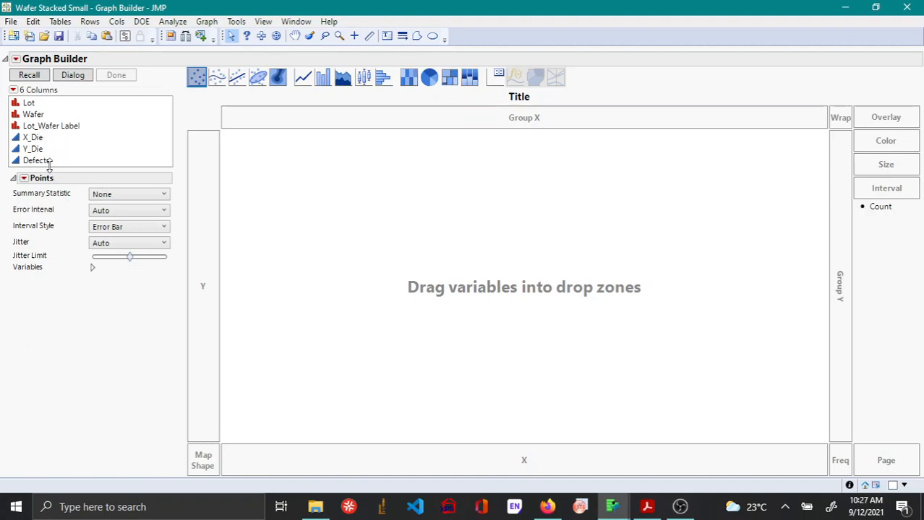
{"action": "mouse_move", "coordinate": [39, 137]}
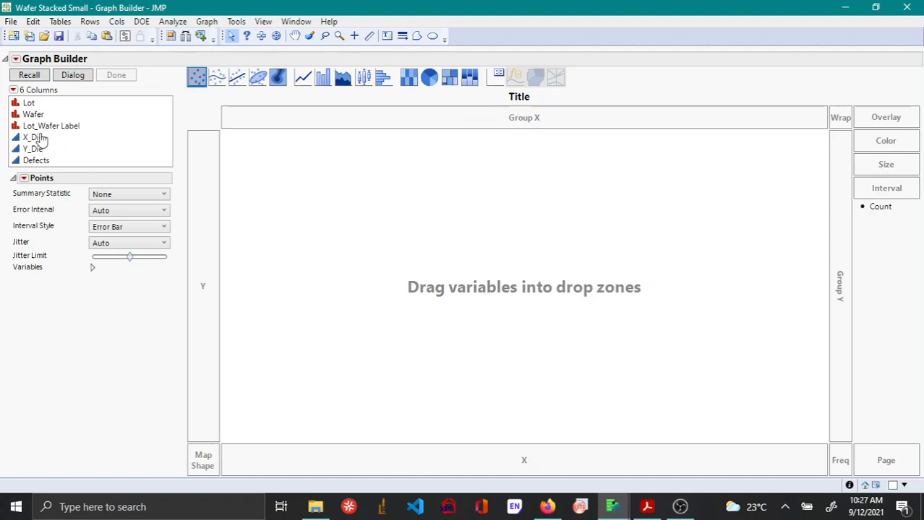
- Plot Y_Die against X_Die as a point grid and remove the smoother line
{"action": "left_click", "coordinate": [34, 137]}
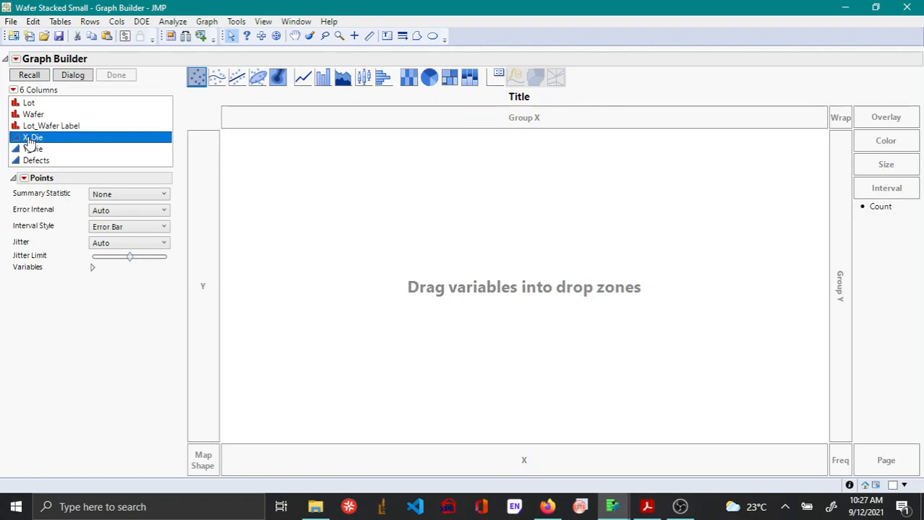
{"action": "left_click_drag", "start_coordinate": [32, 137], "coordinate": [523, 460]}
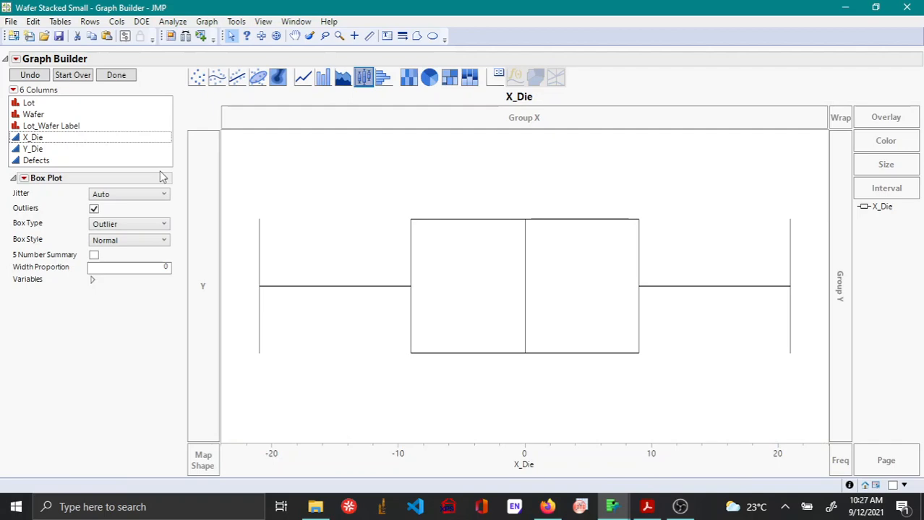
{"action": "left_click", "coordinate": [31, 148]}
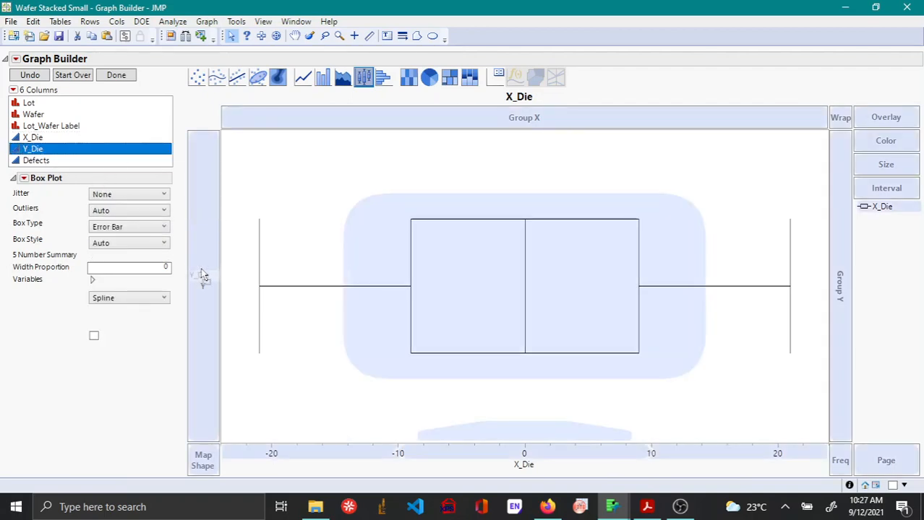
{"action": "left_click", "coordinate": [197, 77]}
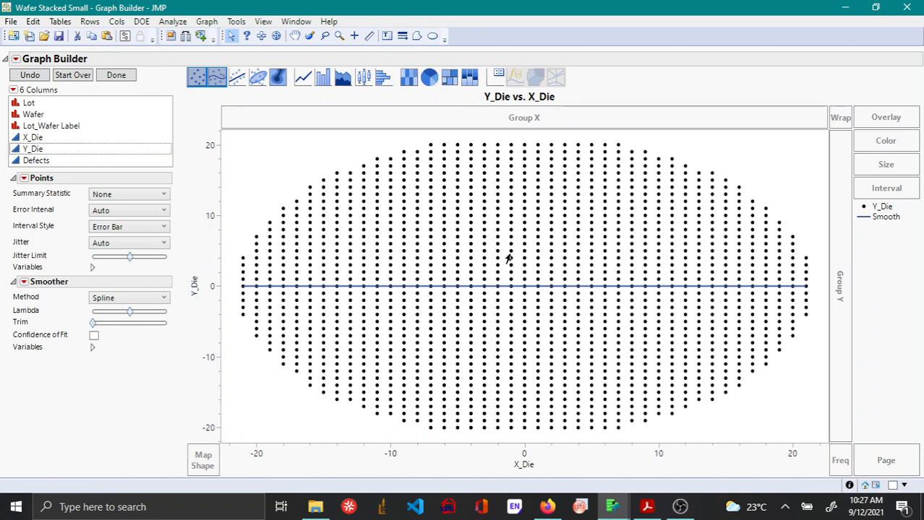
{"action": "mouse_move", "coordinate": [552, 251]}
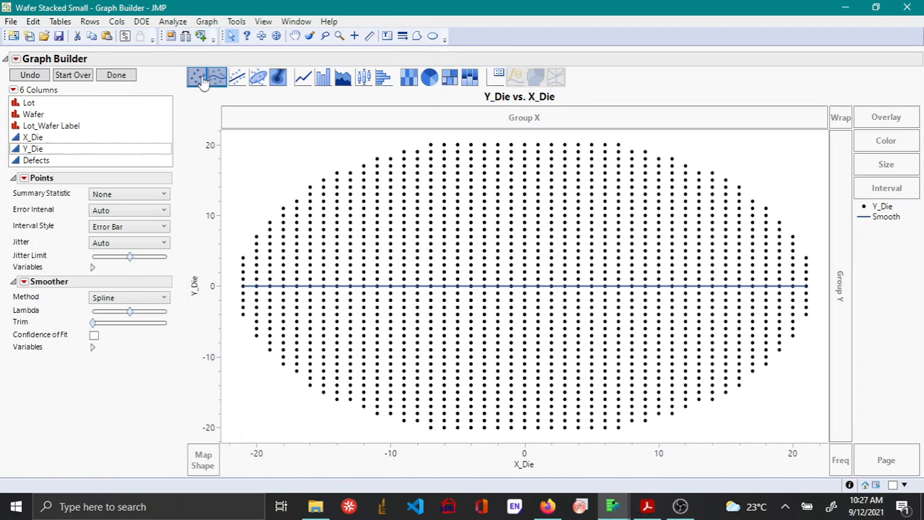
{"action": "left_click", "coordinate": [197, 78]}
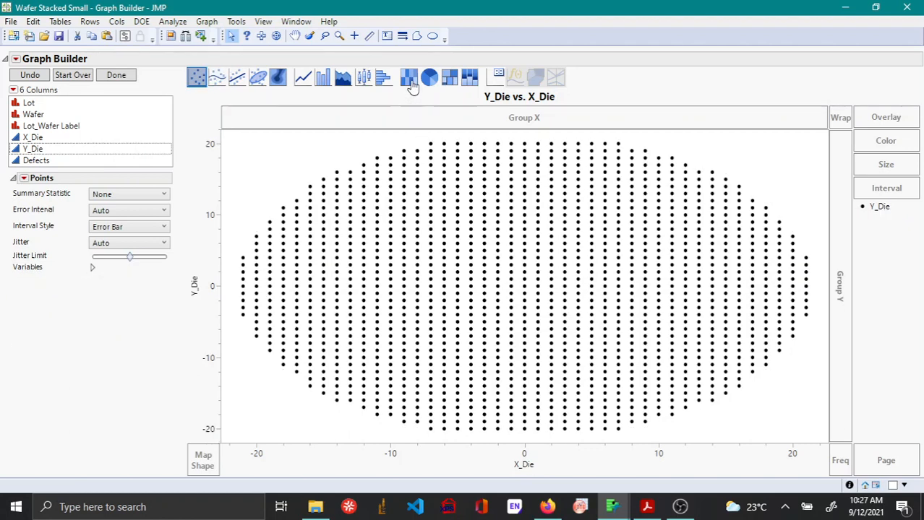
- Switch the point plot to a heat map coloured by Defects
{"action": "left_click", "coordinate": [408, 78]}
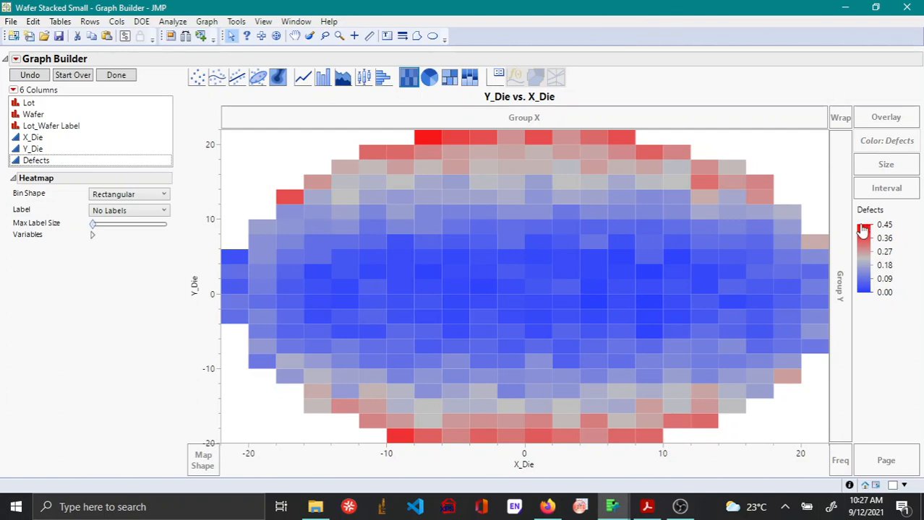
{"action": "mouse_move", "coordinate": [663, 257]}
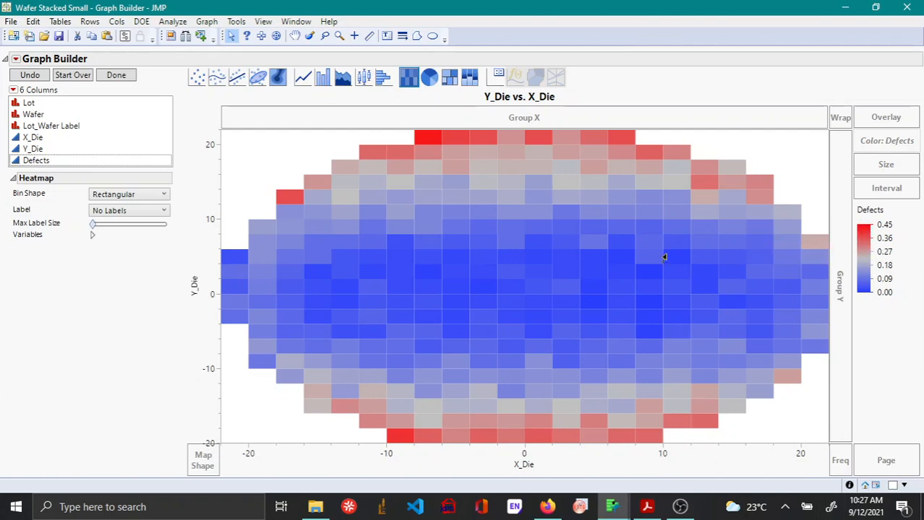
{"action": "mouse_move", "coordinate": [428, 144]}
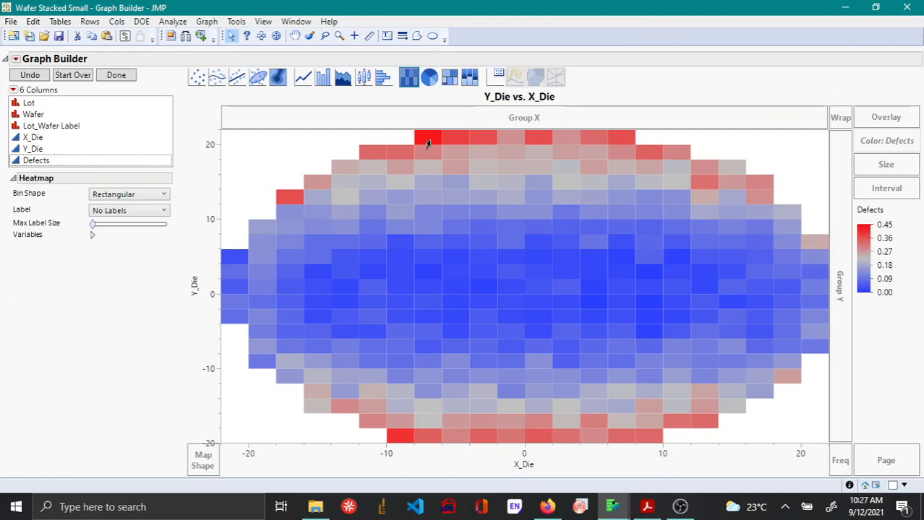
{"action": "mouse_move", "coordinate": [468, 457]}
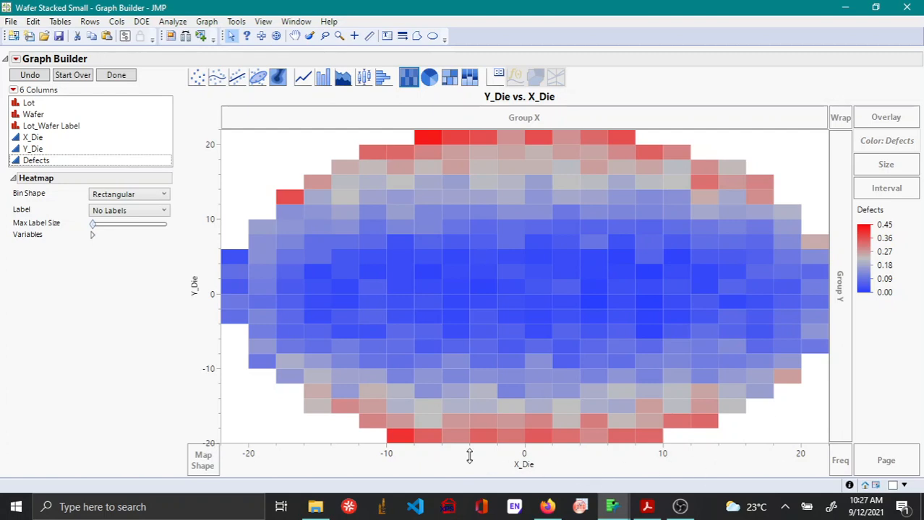
{"action": "mouse_move", "coordinate": [500, 459]}
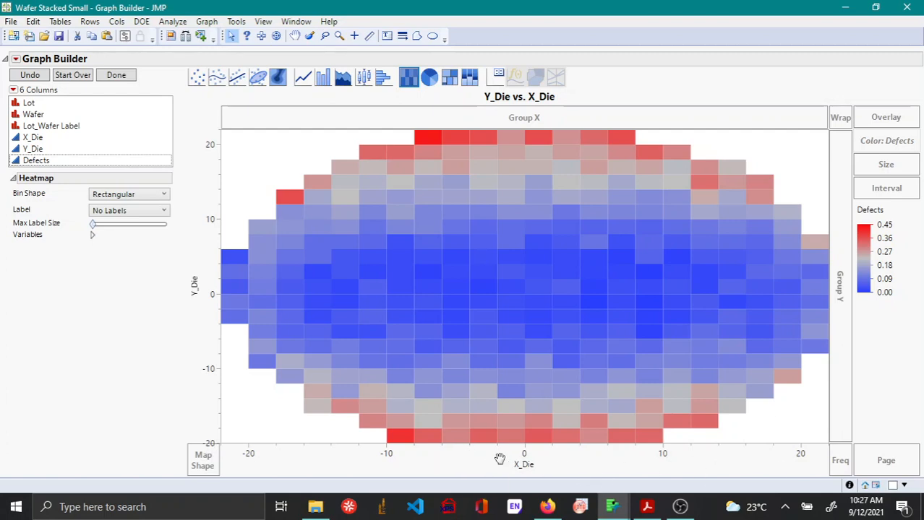
- Set the X_Die axis increment to 1 with 0 minor ticks
{"action": "double_click", "coordinate": [523, 454]}
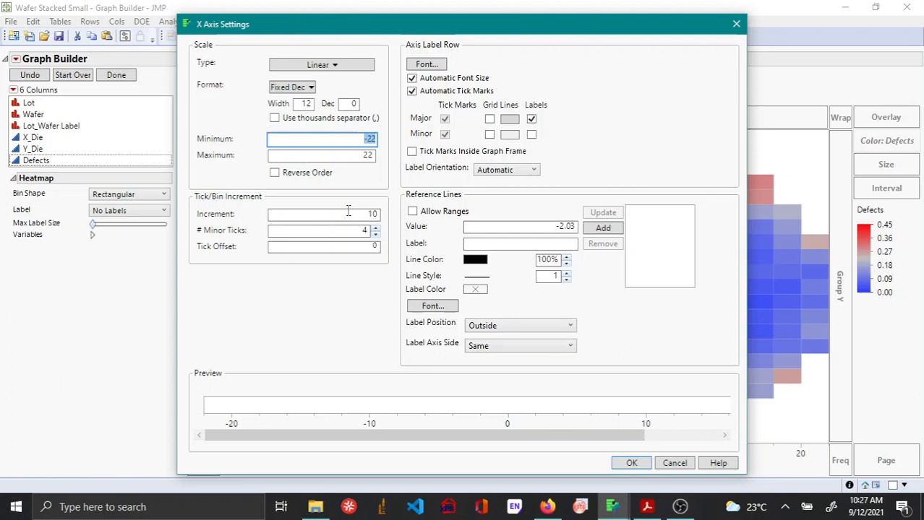
{"action": "left_click", "coordinate": [320, 214]}
{"action": "type", "text": "0"}
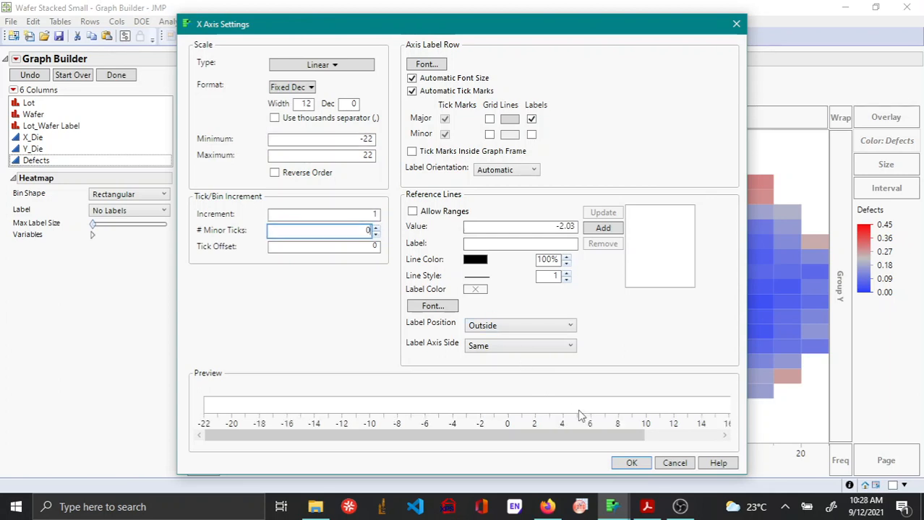
{"action": "left_click", "coordinate": [630, 462]}
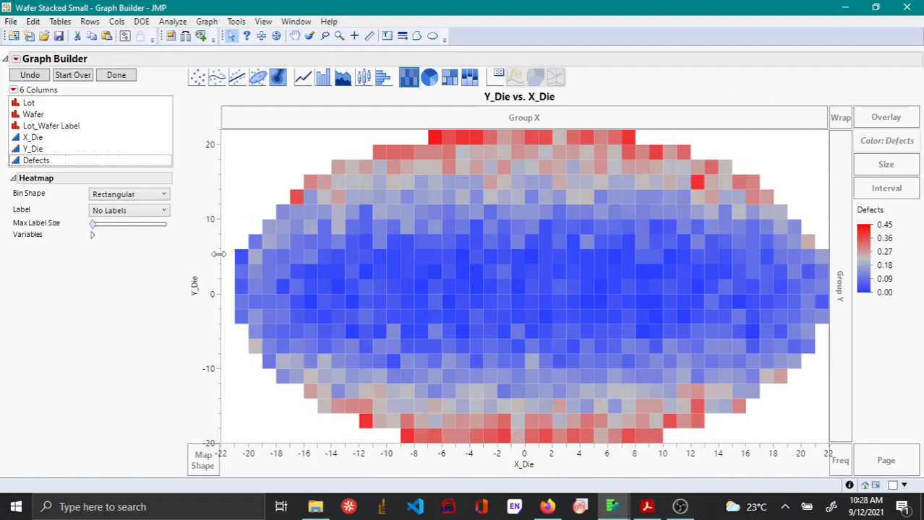
- Set the Y_Die axis increment to 1 with 0 minor ticks
{"action": "double_click", "coordinate": [194, 280]}
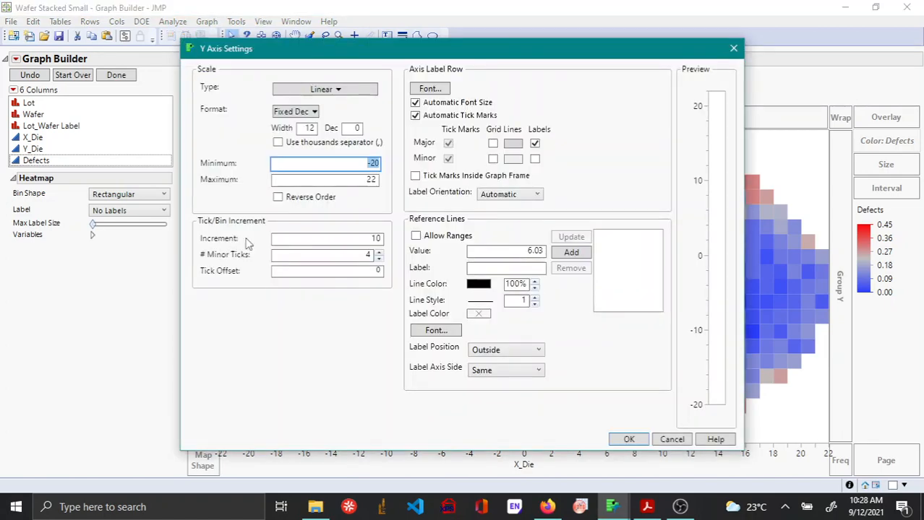
{"action": "left_click", "coordinate": [325, 239]}
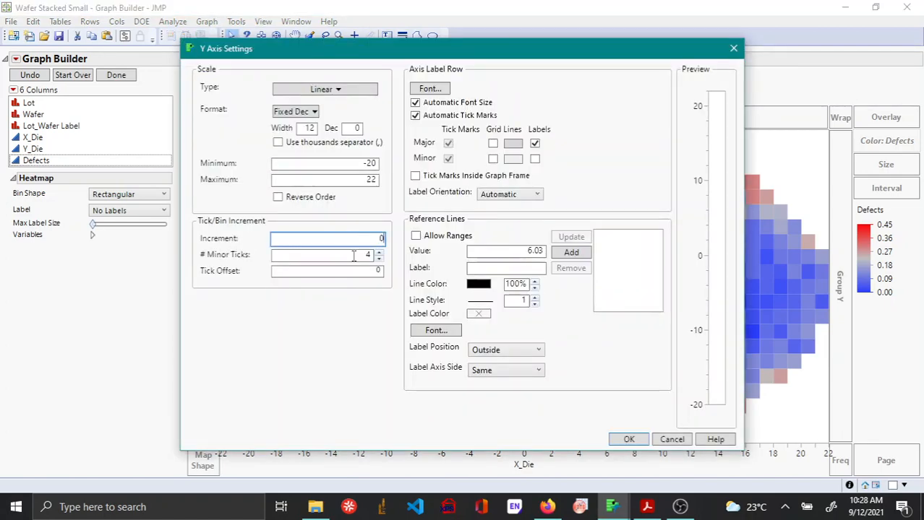
{"action": "type", "text": "1"}
{"action": "left_click", "coordinate": [328, 254]}
{"action": "type", "text": "0"}
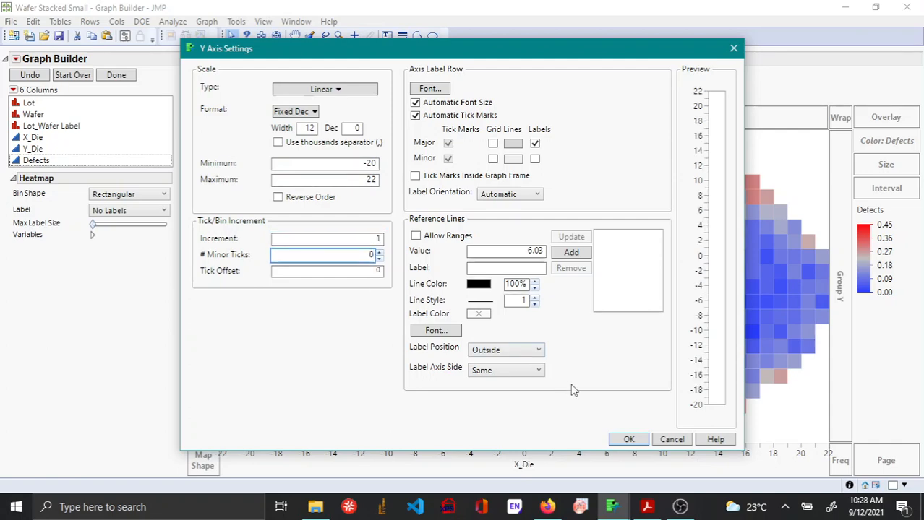
{"action": "left_click", "coordinate": [627, 440]}
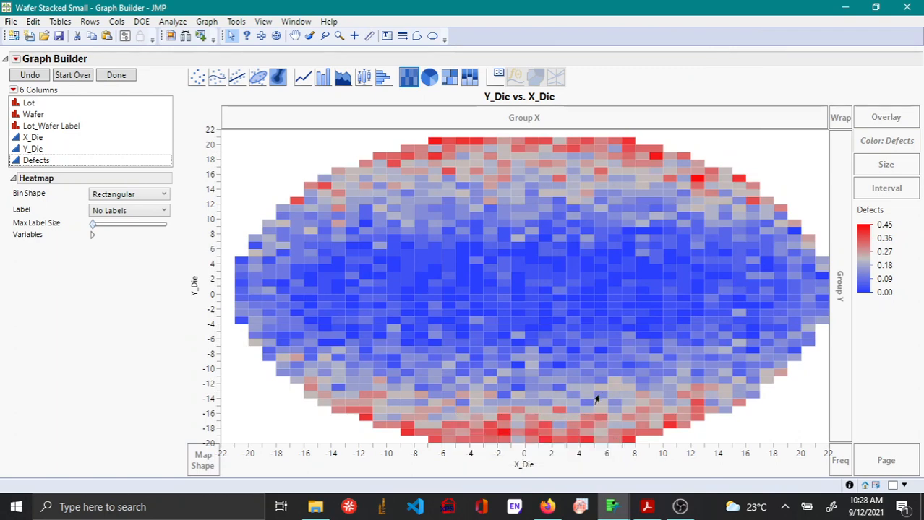
{"action": "mouse_move", "coordinate": [581, 344]}
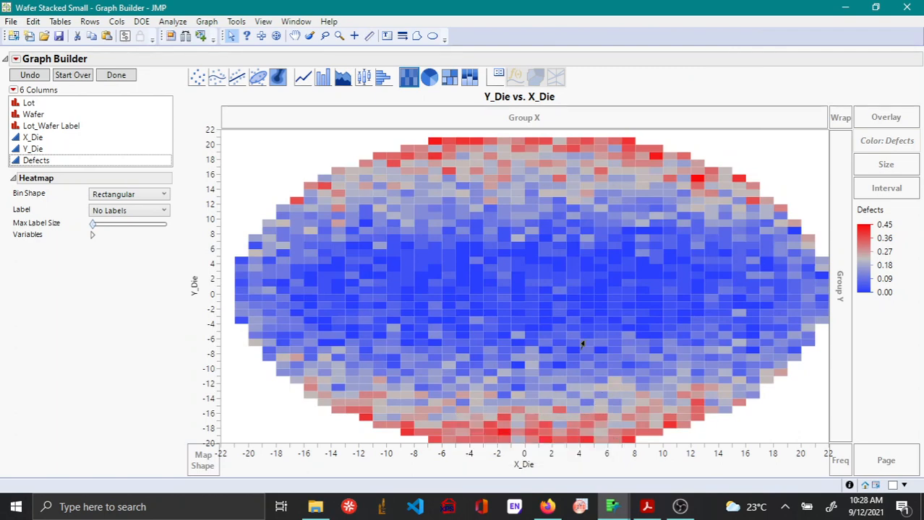
{"action": "mouse_move", "coordinate": [621, 277]}
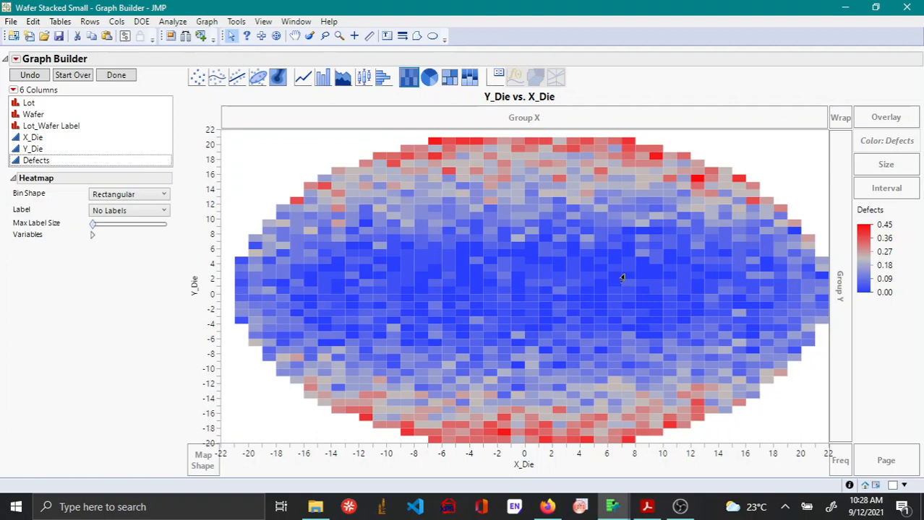
{"action": "mouse_move", "coordinate": [778, 383]}
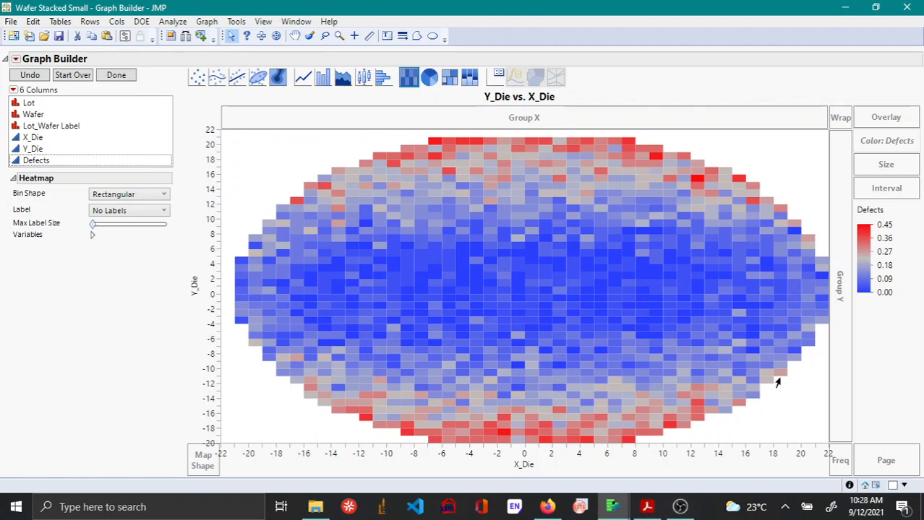
{"action": "mouse_move", "coordinate": [599, 435]}
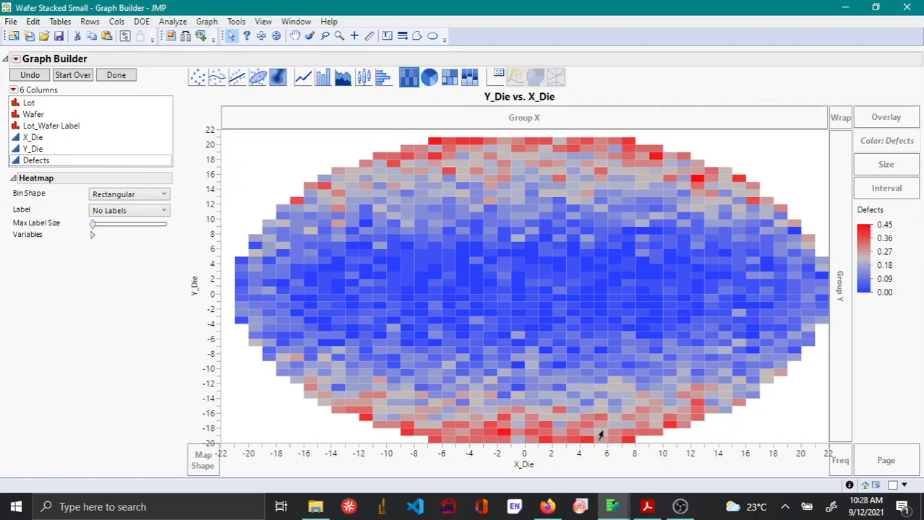
{"action": "mouse_move", "coordinate": [398, 177]}
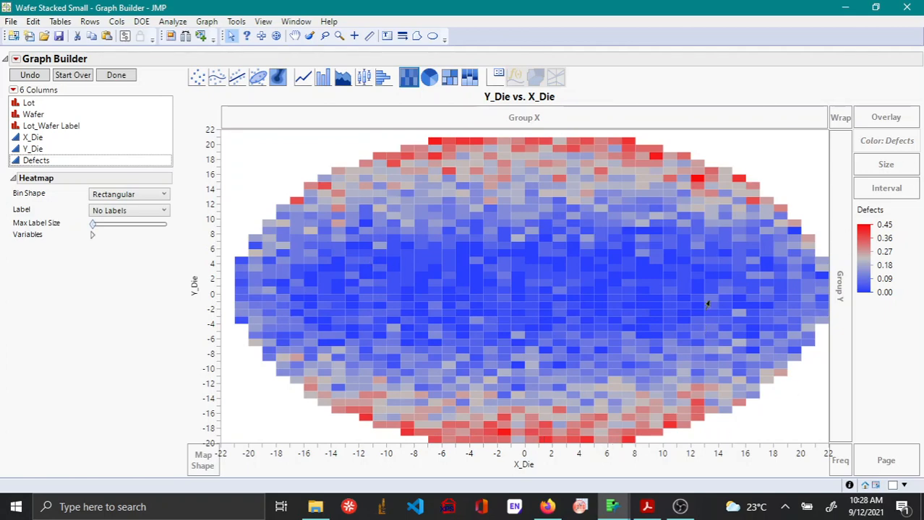
{"action": "mouse_move", "coordinate": [350, 276]}
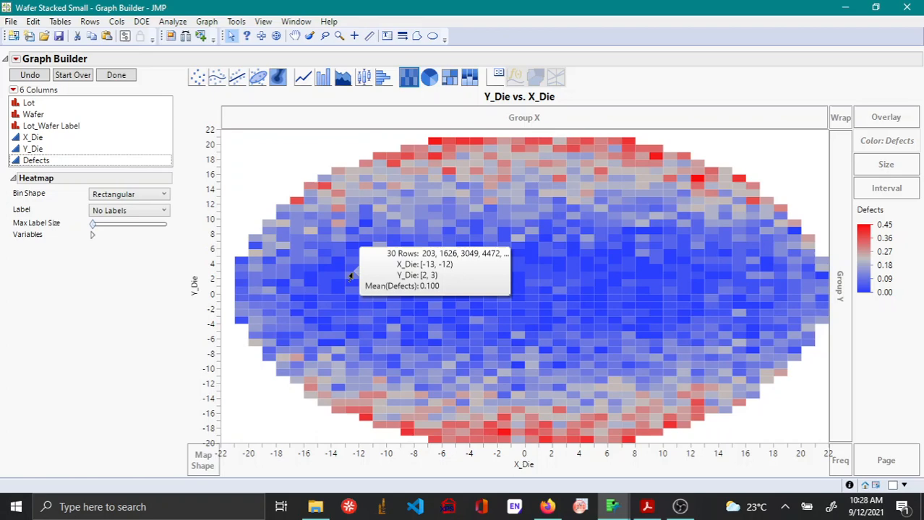
{"action": "mouse_move", "coordinate": [561, 277]}
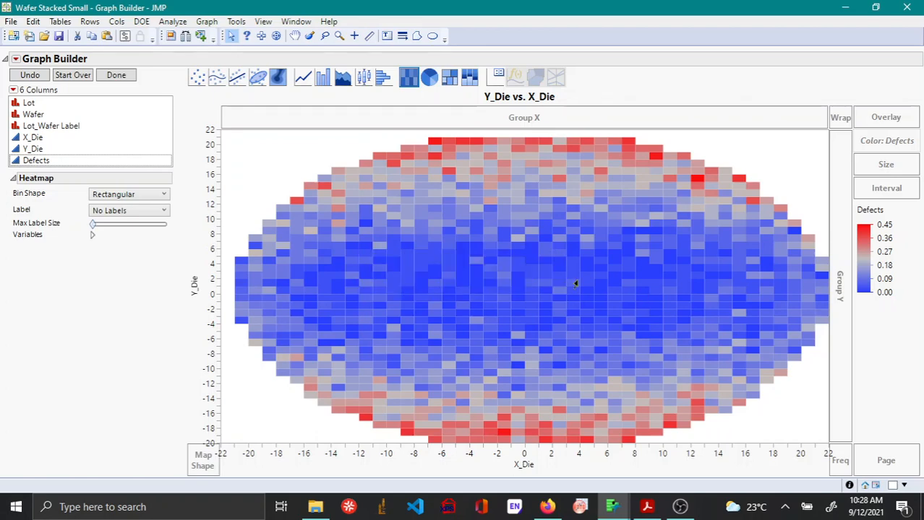
{"action": "mouse_move", "coordinate": [575, 282]}
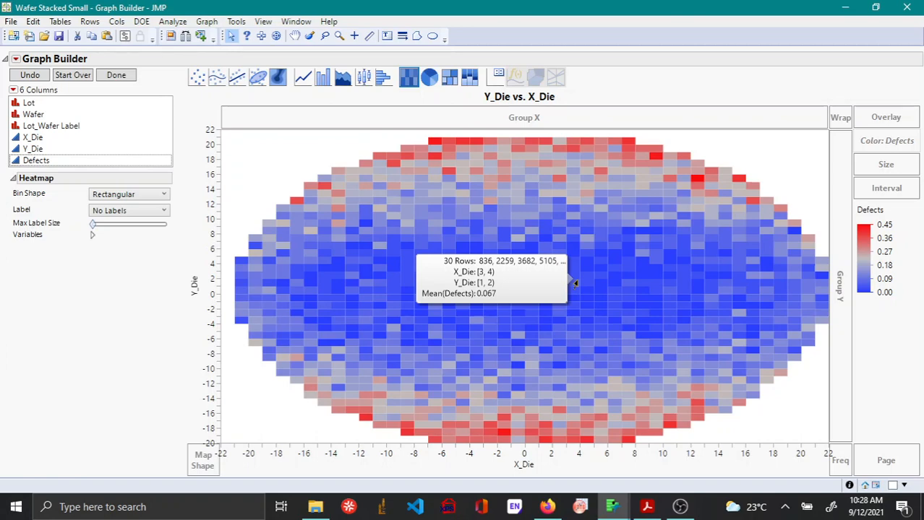
{"action": "mouse_move", "coordinate": [26, 110]}
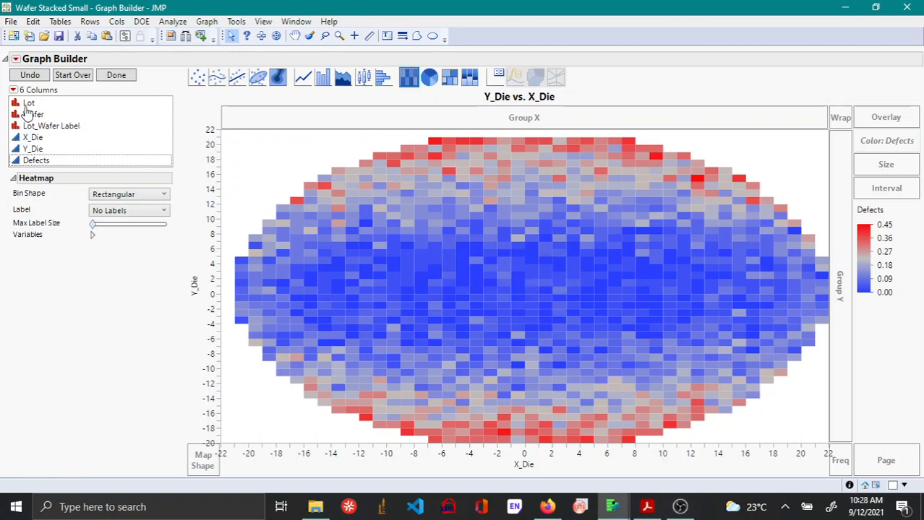
- Wrap the heat map by Lot into five per-lot wafer panels
{"action": "left_click", "coordinate": [29, 102]}
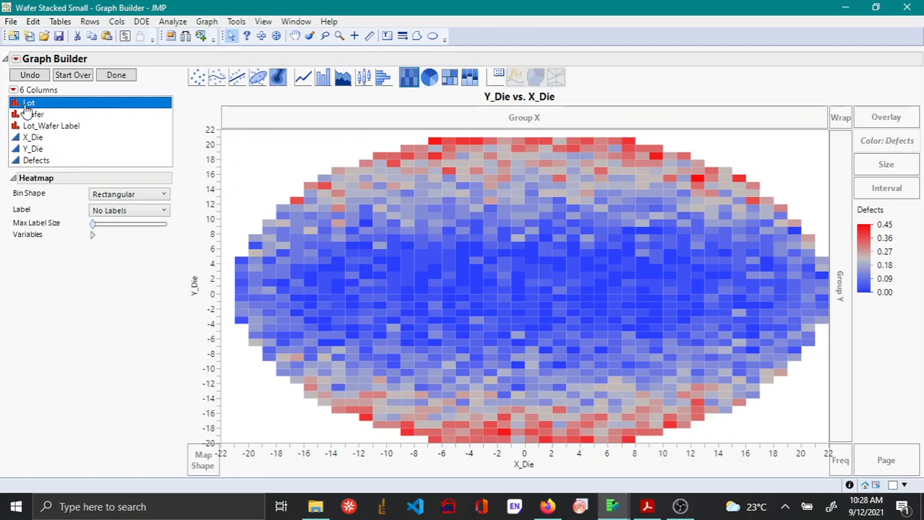
{"action": "left_click_drag", "start_coordinate": [29, 101], "coordinate": [523, 117]}
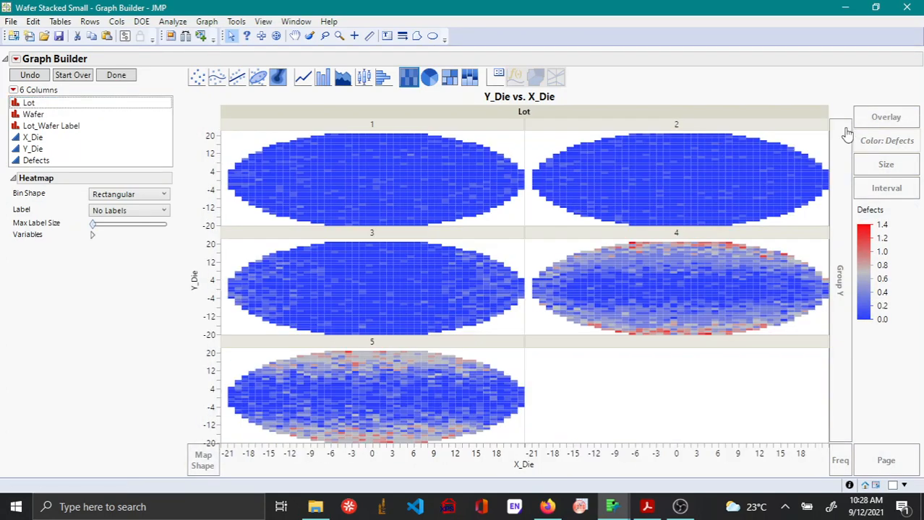
{"action": "mouse_move", "coordinate": [575, 193]}
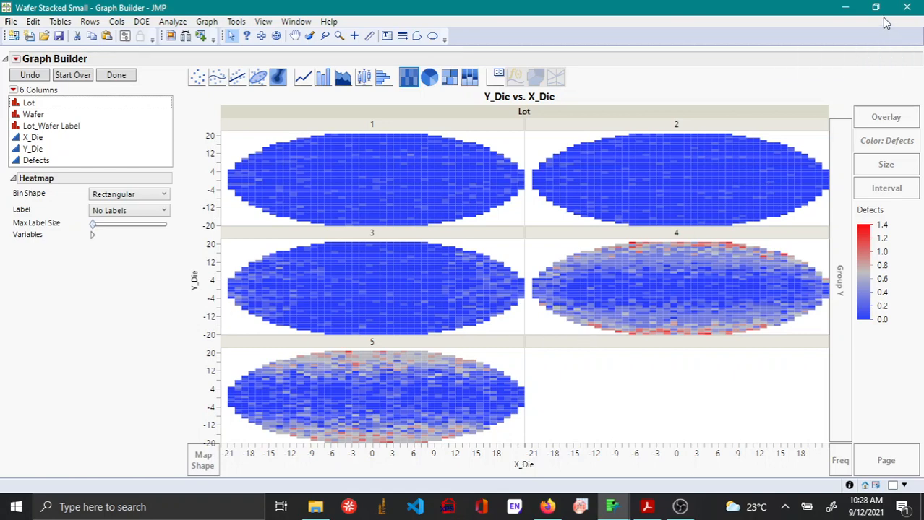
{"action": "mouse_move", "coordinate": [569, 260]}
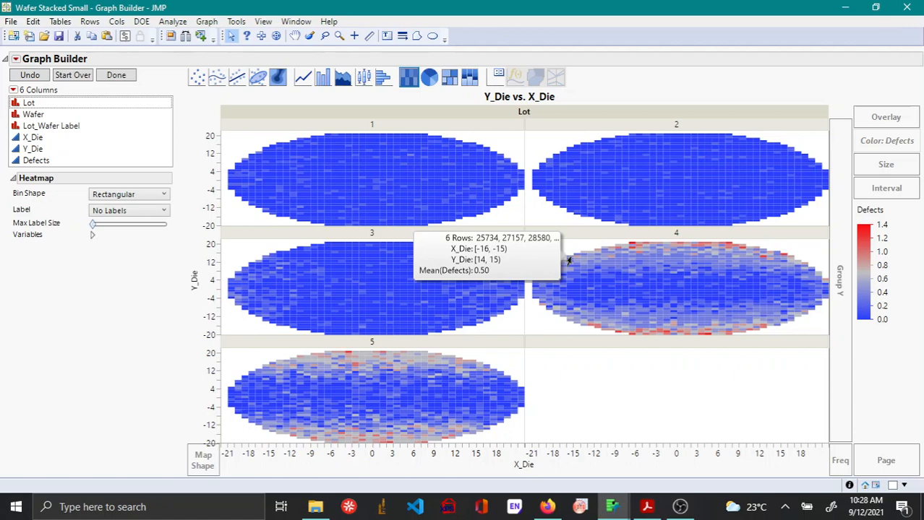
{"action": "mouse_move", "coordinate": [885, 40]}
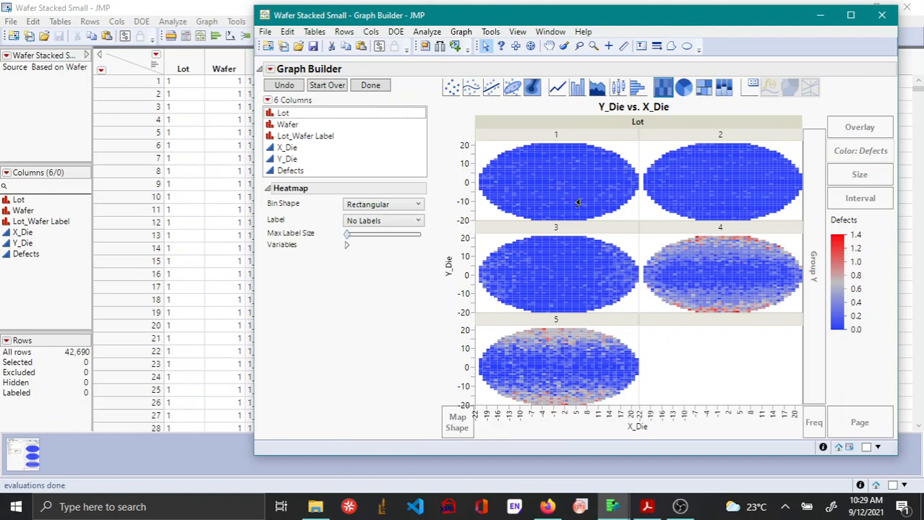
{"action": "mouse_move", "coordinate": [566, 172]}
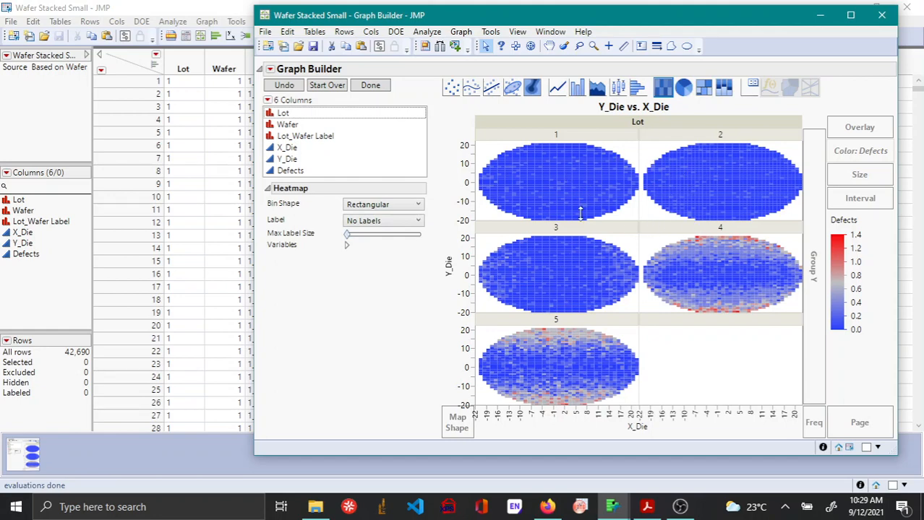
{"action": "mouse_move", "coordinate": [599, 292]}
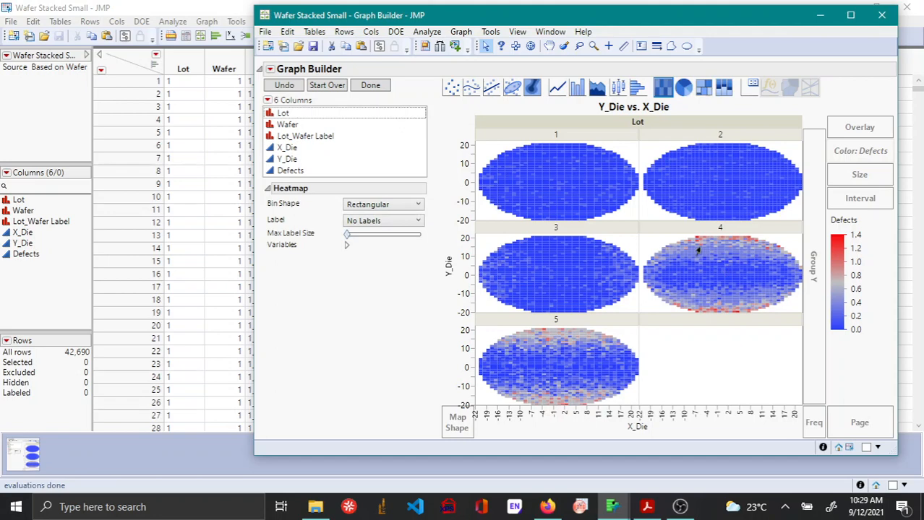
{"action": "mouse_move", "coordinate": [682, 299]}
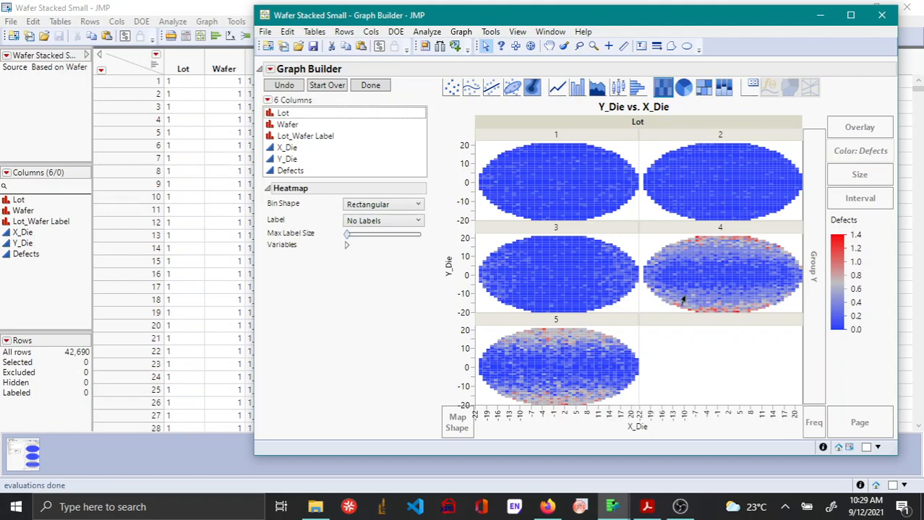
{"action": "mouse_move", "coordinate": [714, 290]}
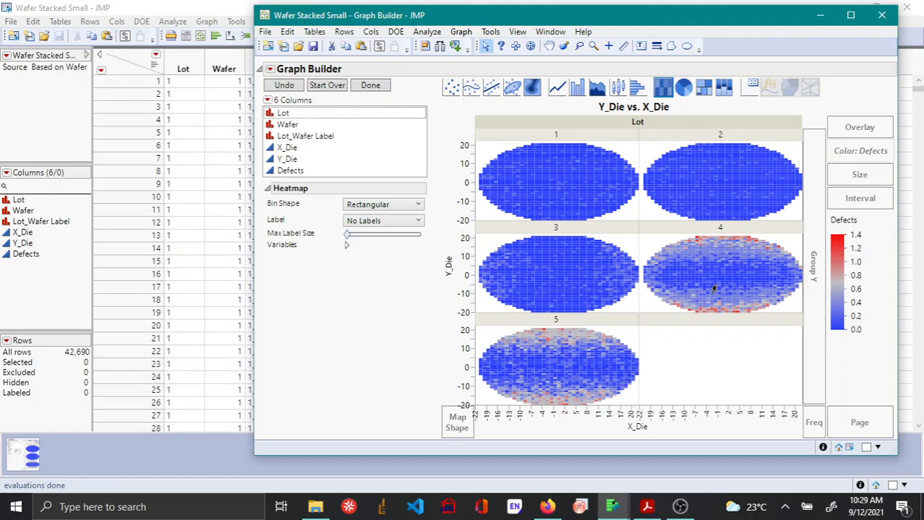